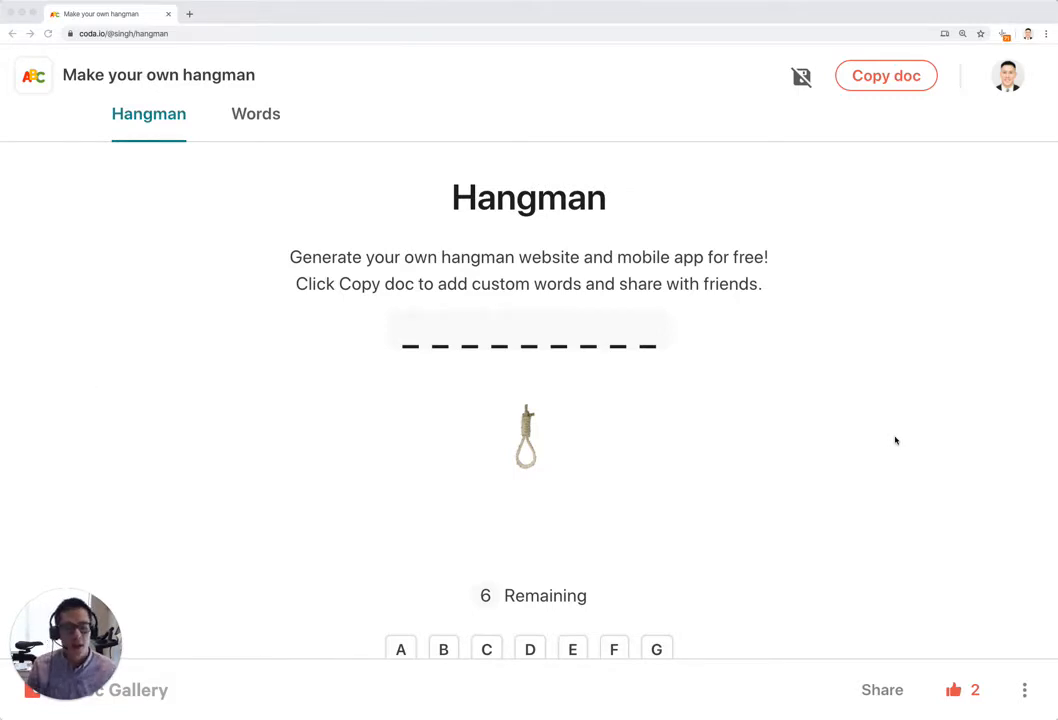
# Scroll down the Hangman page to view the game after guessing D and E.
pyautogui.scroll(-3)
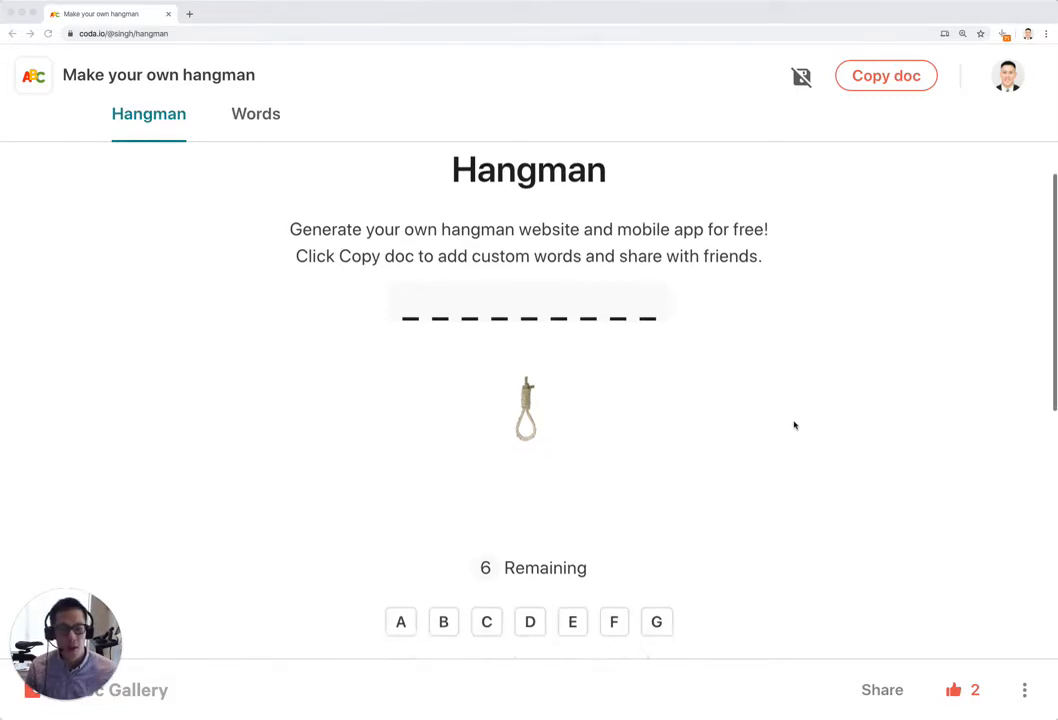
pyautogui.scroll(-3)
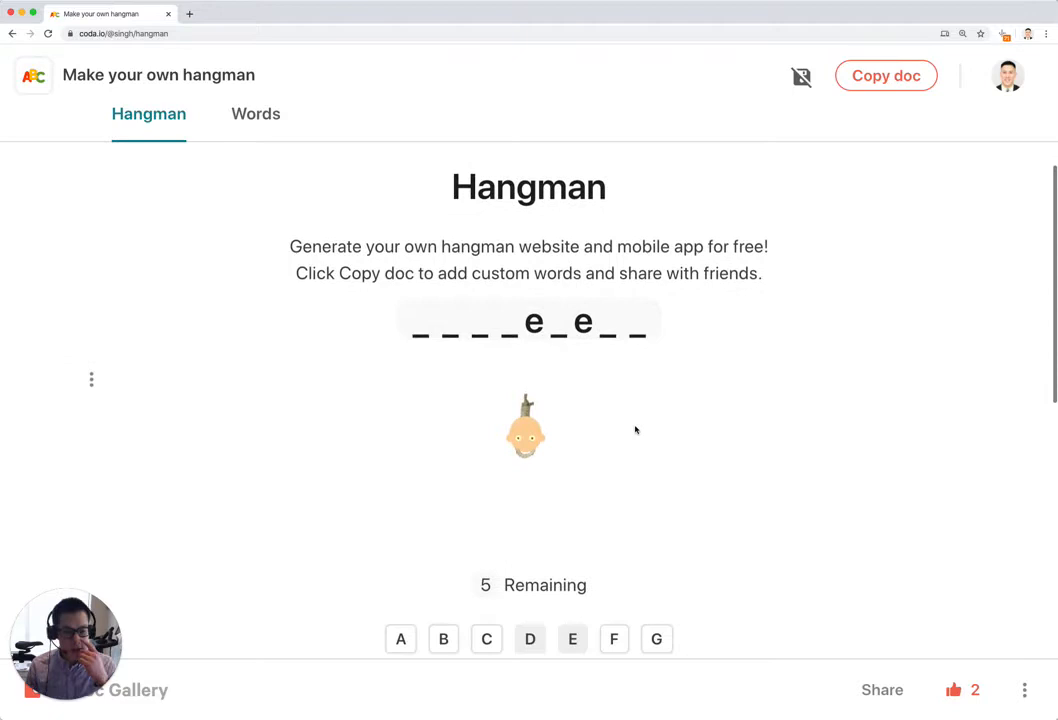
pyautogui.moveTo(668, 374)
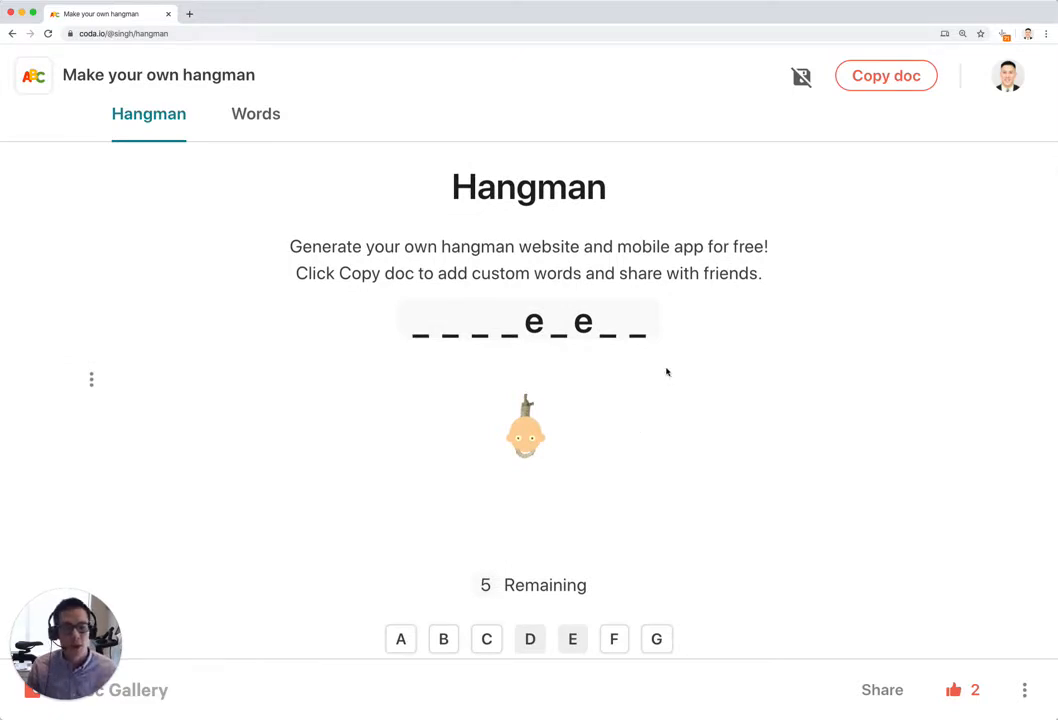
# Copy the hangman template doc into My Docs and open the copy.
pyautogui.click(884, 76)
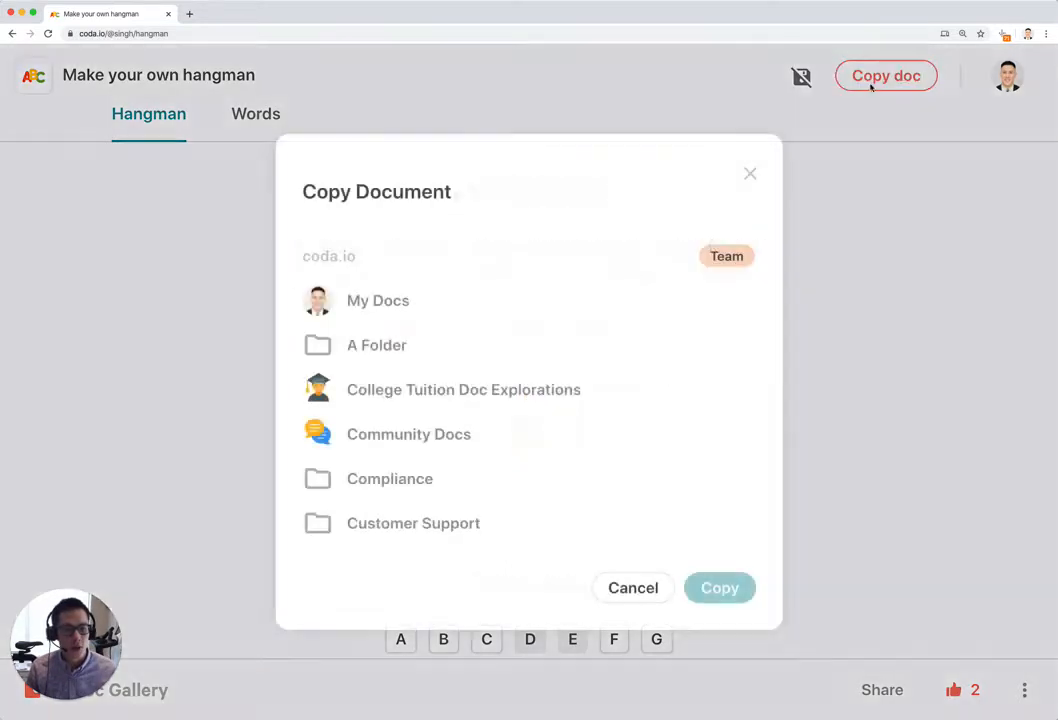
pyautogui.click(720, 588)
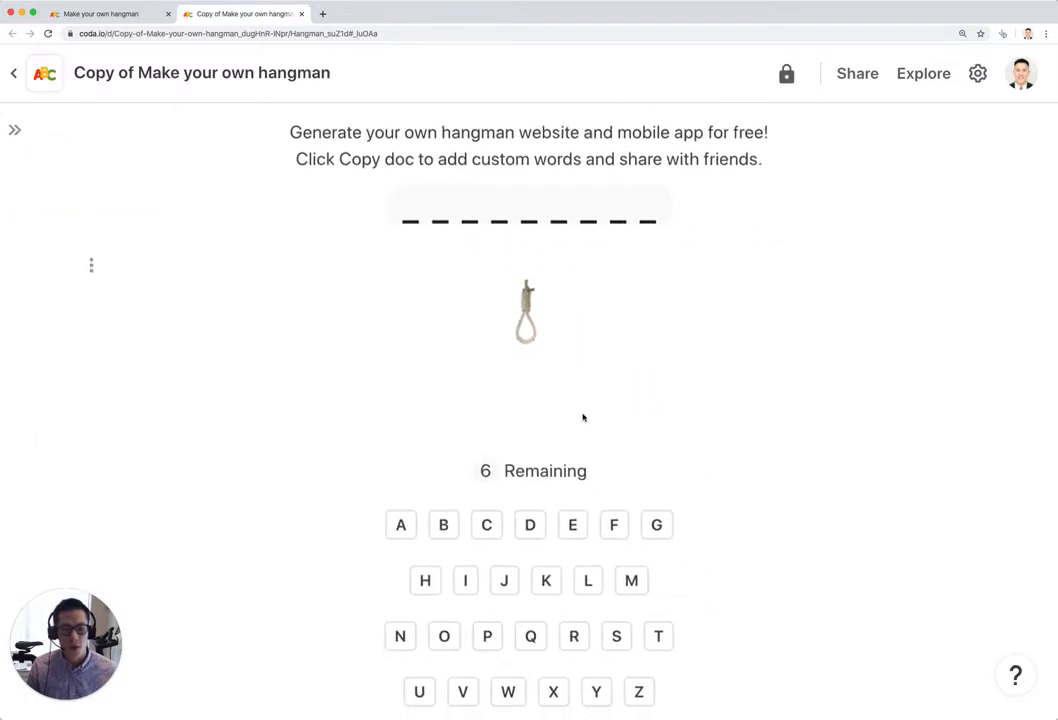
# Guess letters A, T, F and J in the copied game, then go to the Words page.
pyautogui.click(400, 524)
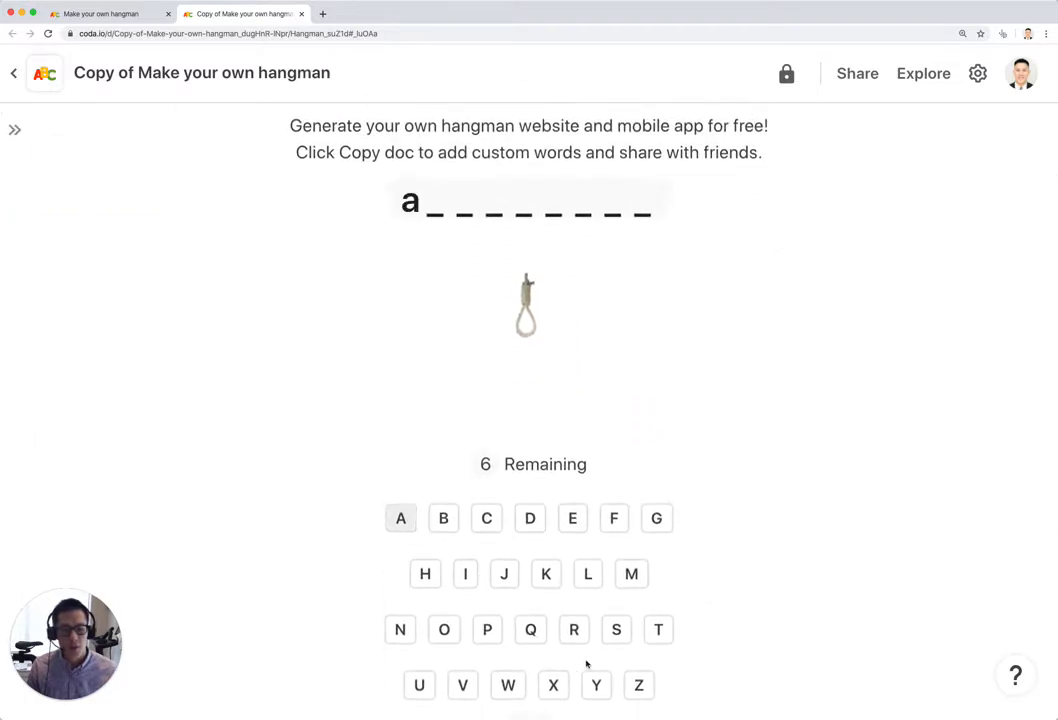
pyautogui.click(658, 628)
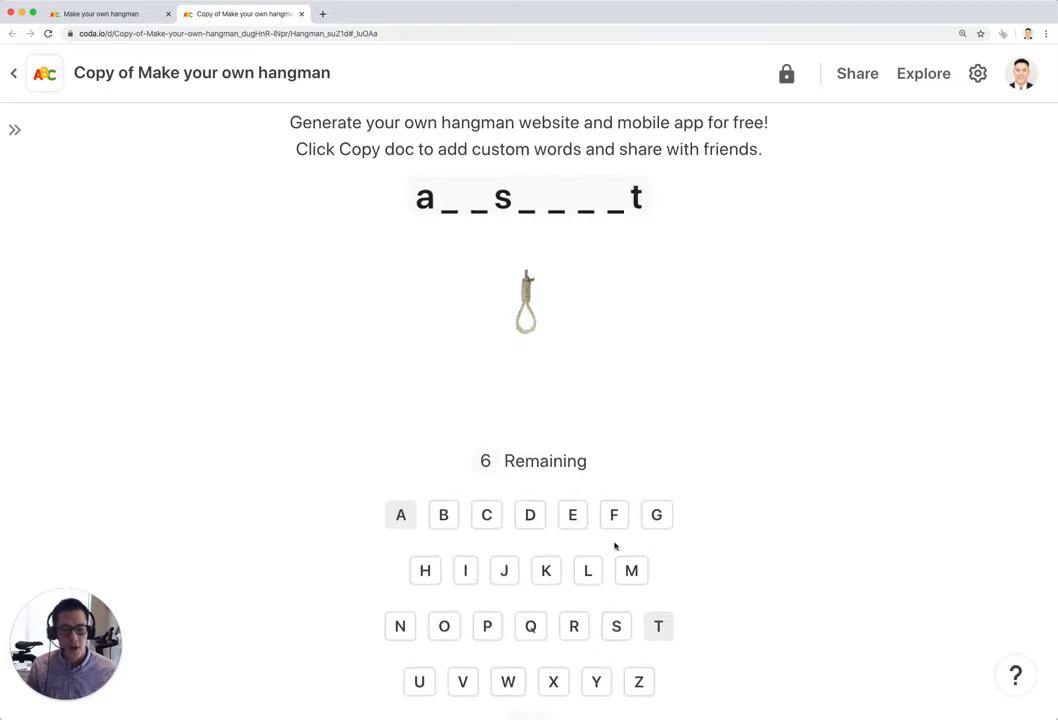
pyautogui.click(612, 514)
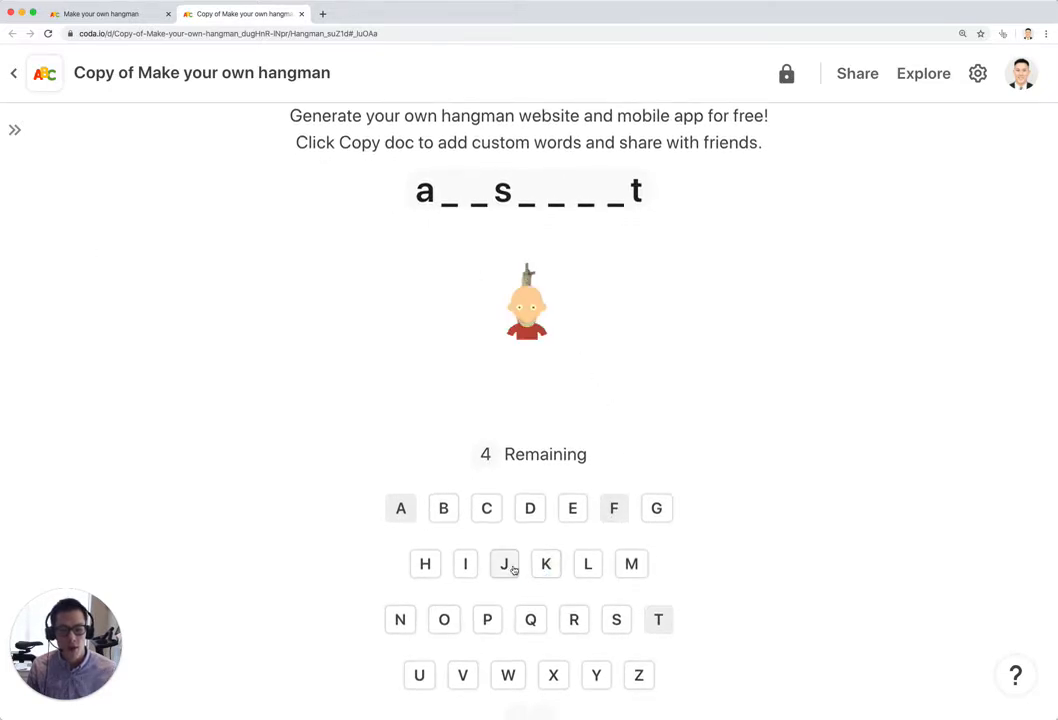
pyautogui.click(504, 564)
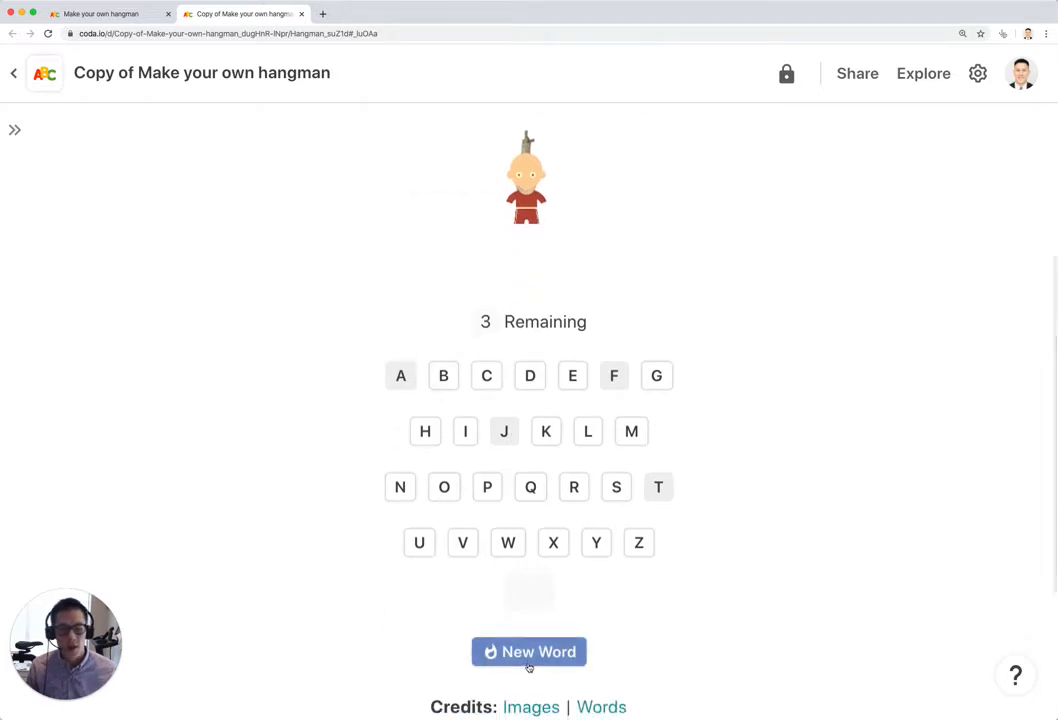
pyautogui.click(528, 652)
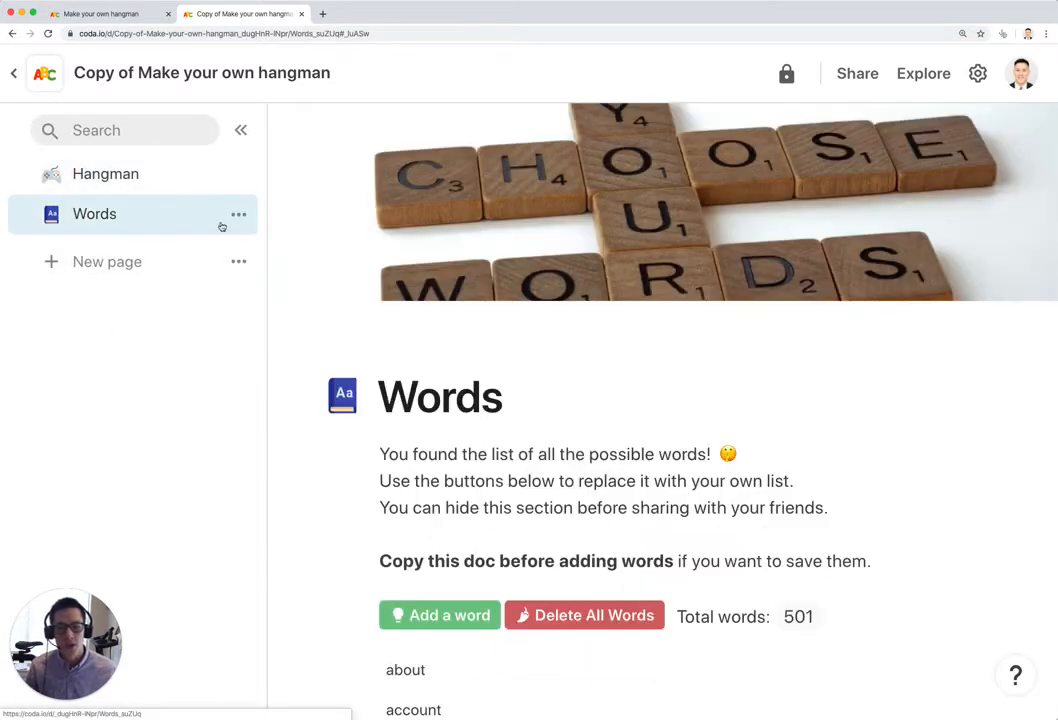
# Delete all 501 words from the Words list, leaving a total of 0.
pyautogui.scroll(-3)
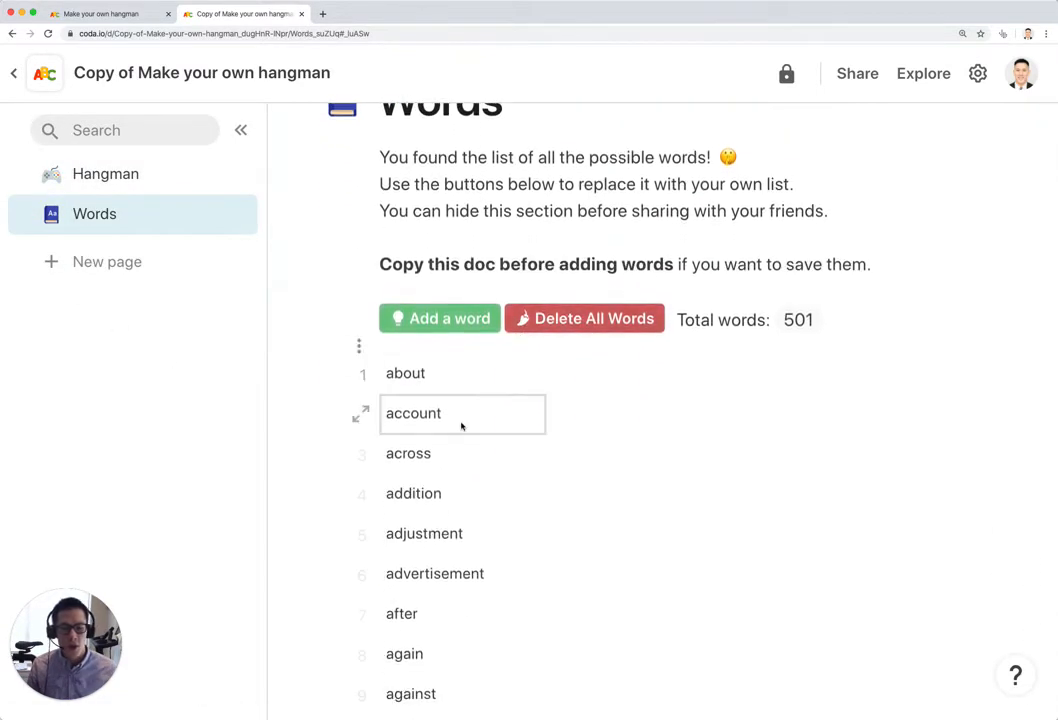
pyautogui.scroll(-3)
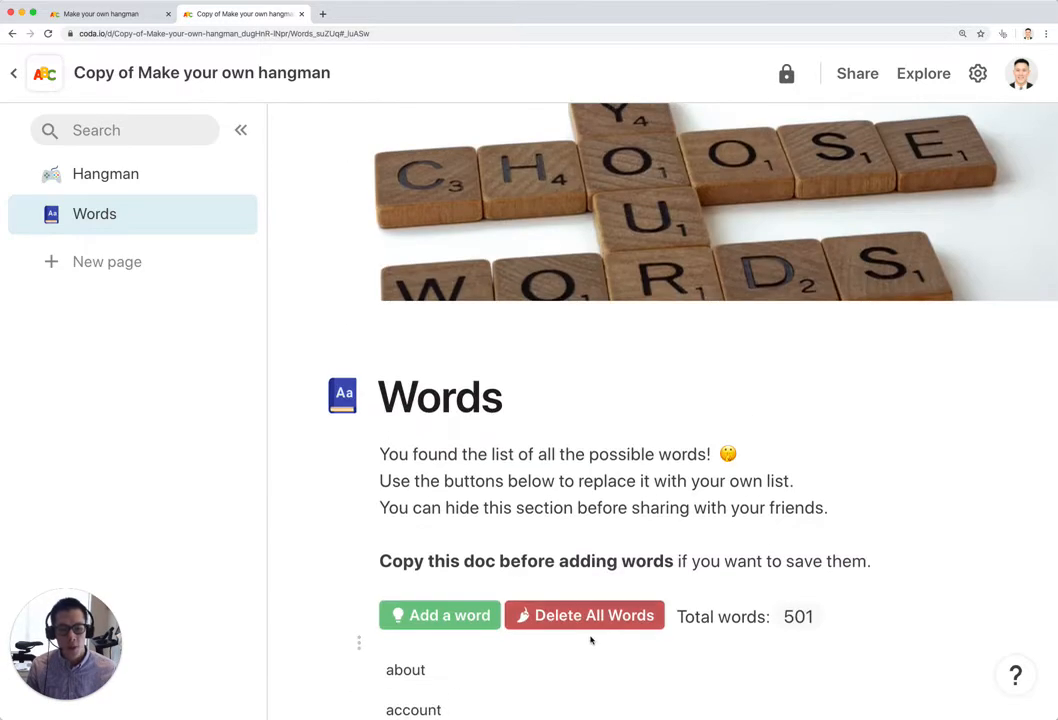
pyautogui.moveTo(584, 616)
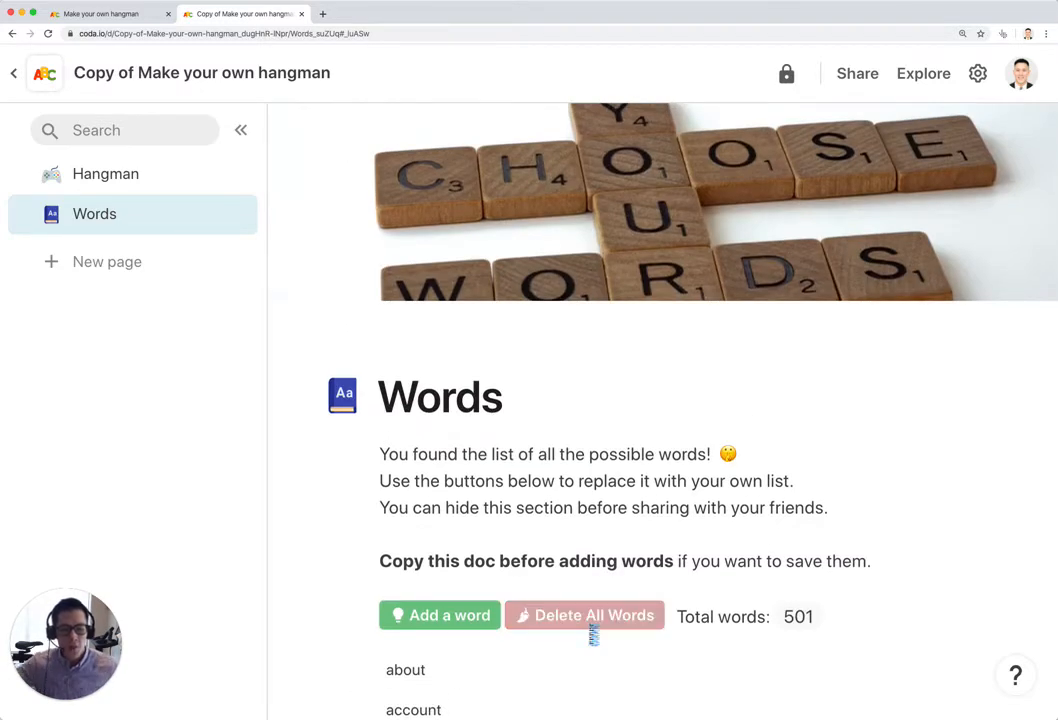
pyautogui.click(584, 616)
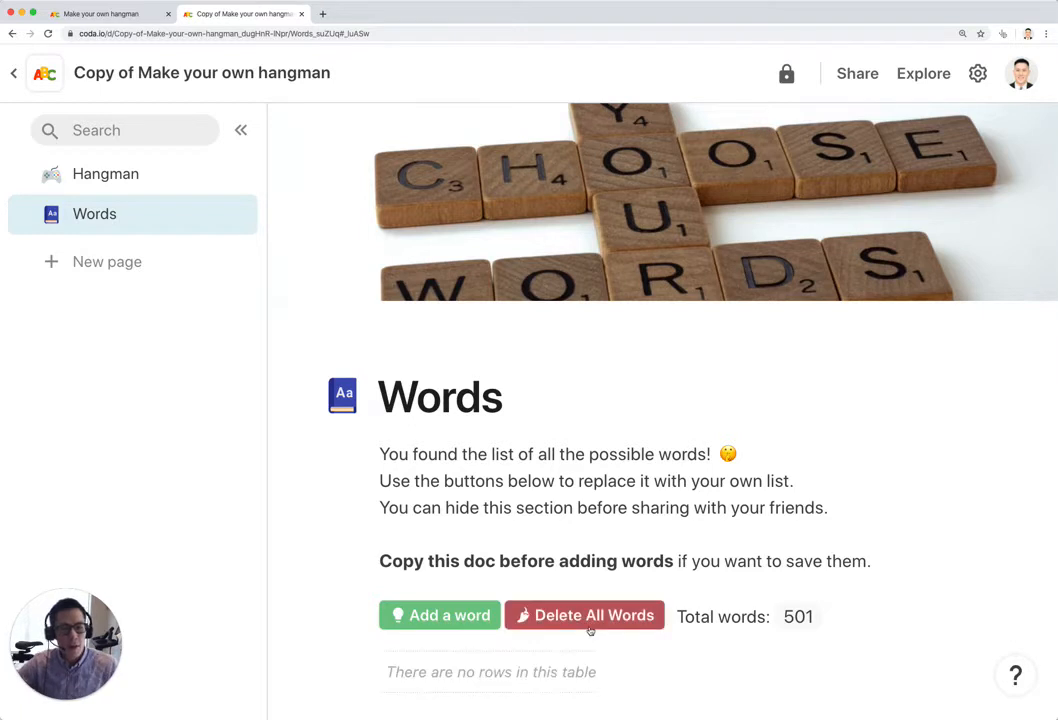
pyautogui.click(584, 616)
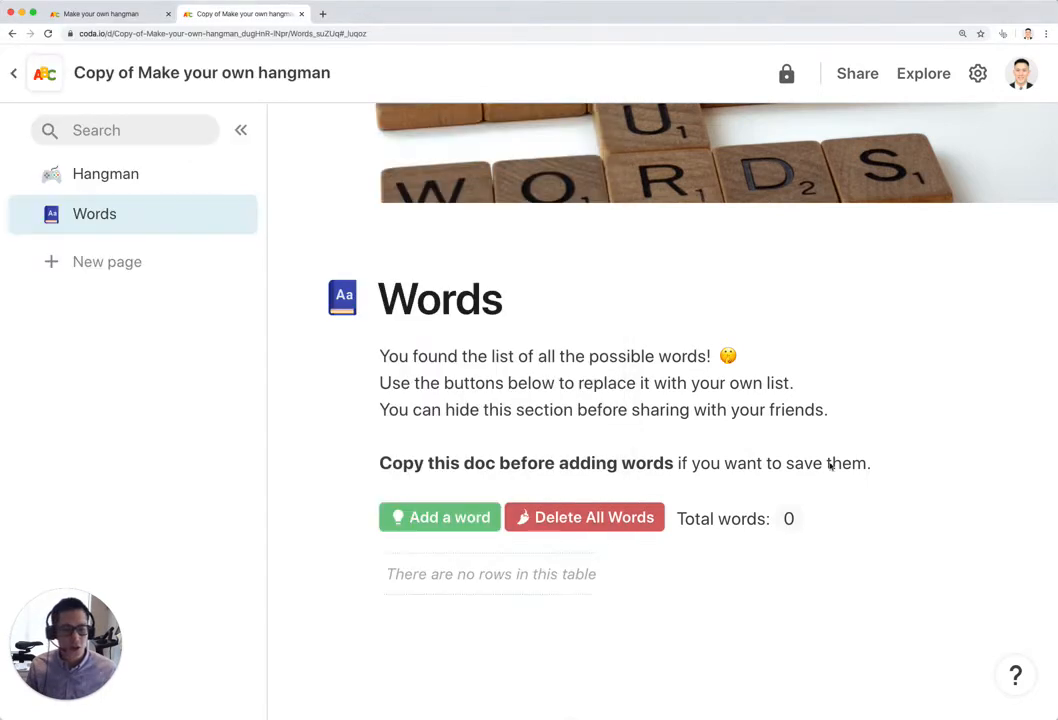
# Return to the Hangman page, now showing an empty word with 6 guesses left.
pyautogui.click(786, 72)
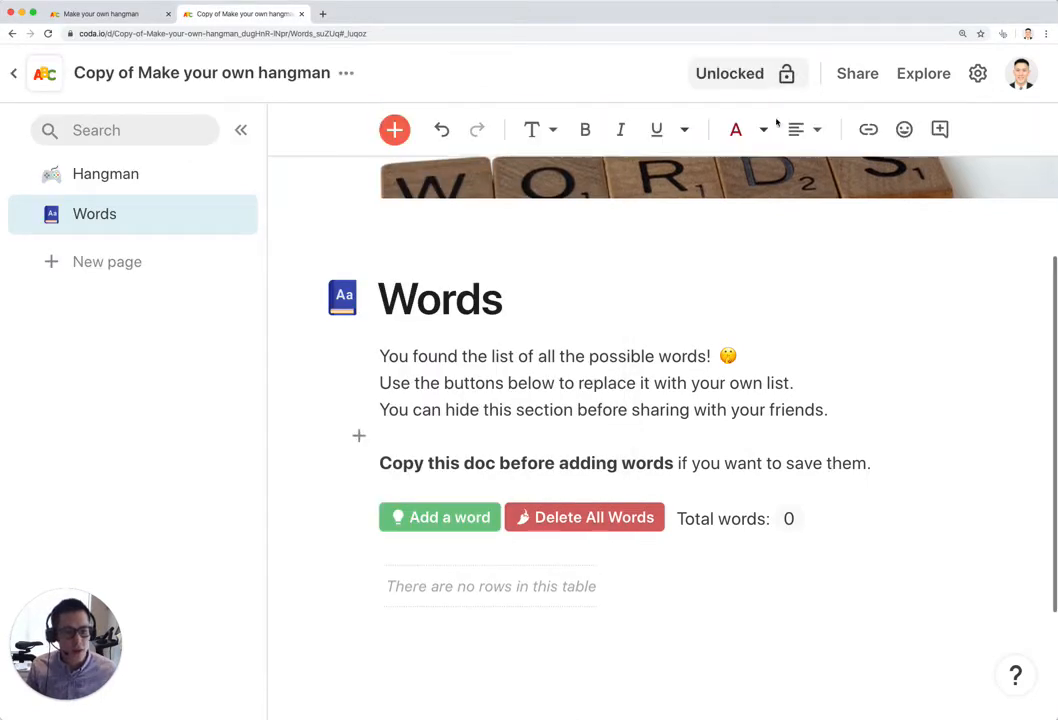
pyautogui.click(448, 516)
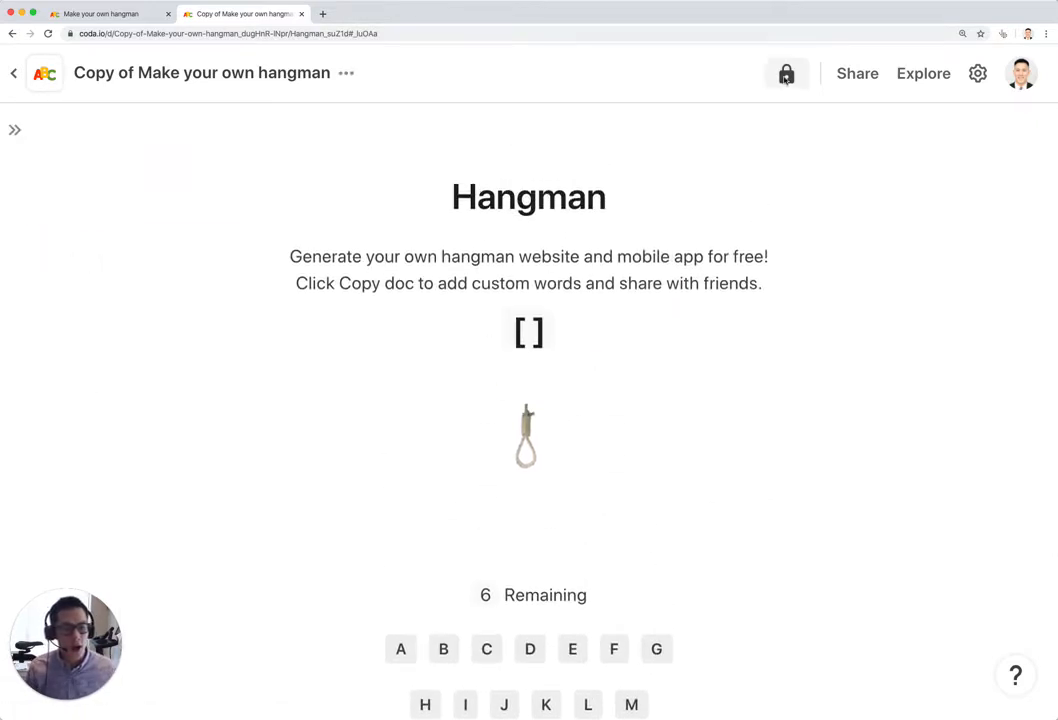
# Toggle the doc lock and dismiss the locked-changes notice until editing is unlocked.
pyautogui.click(786, 72)
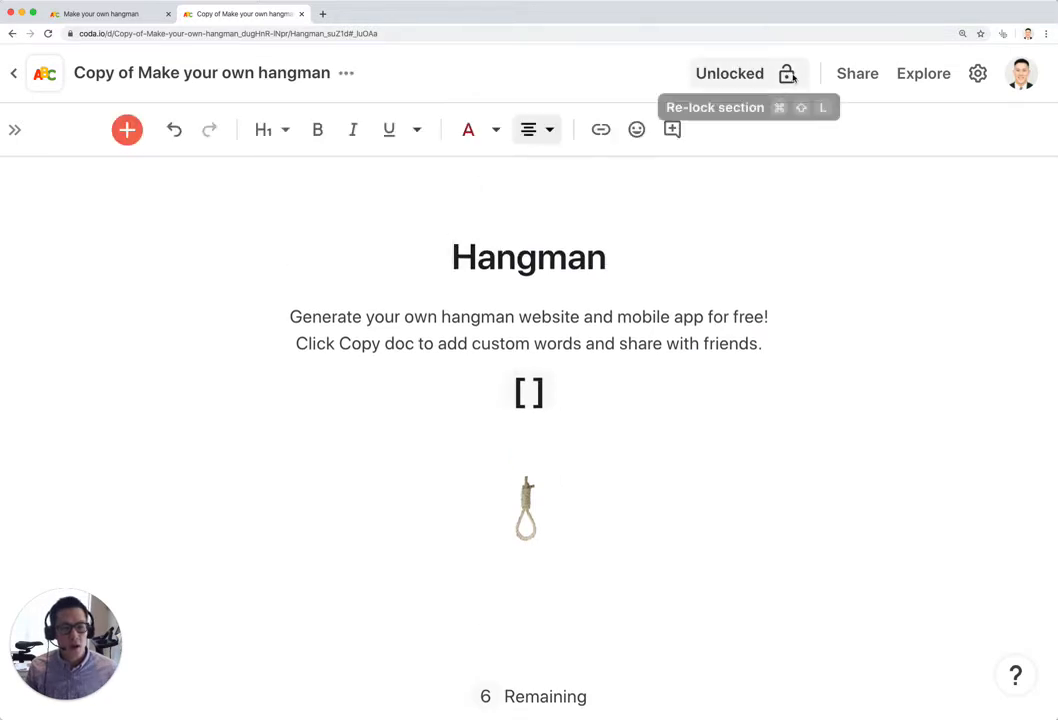
pyautogui.click(788, 72)
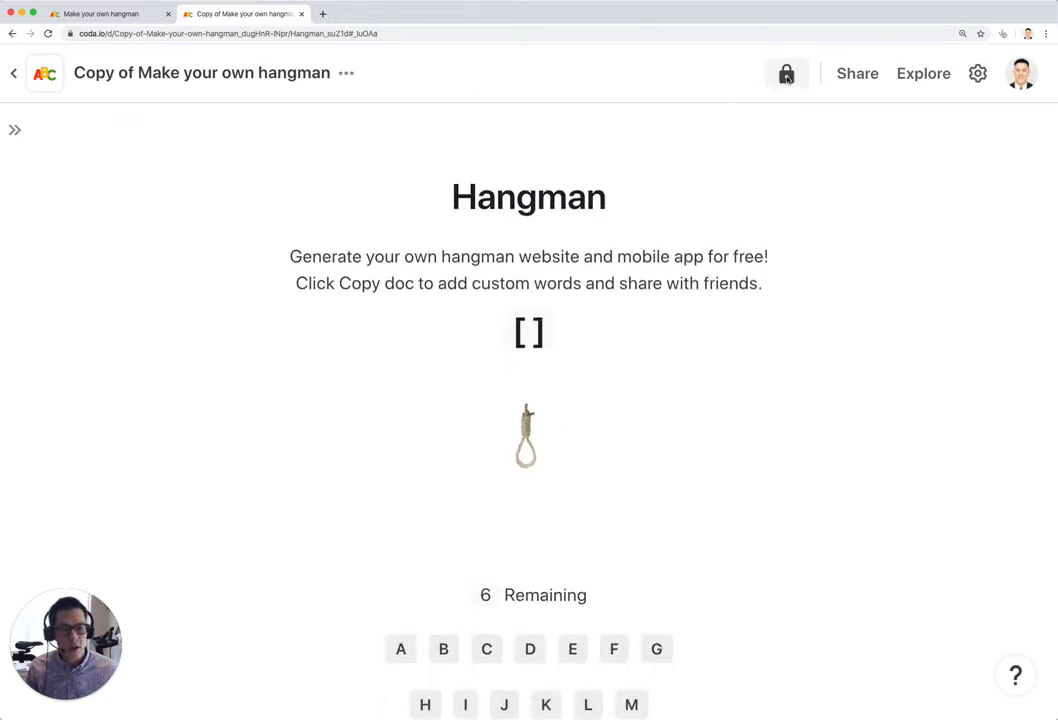
pyautogui.click(786, 72)
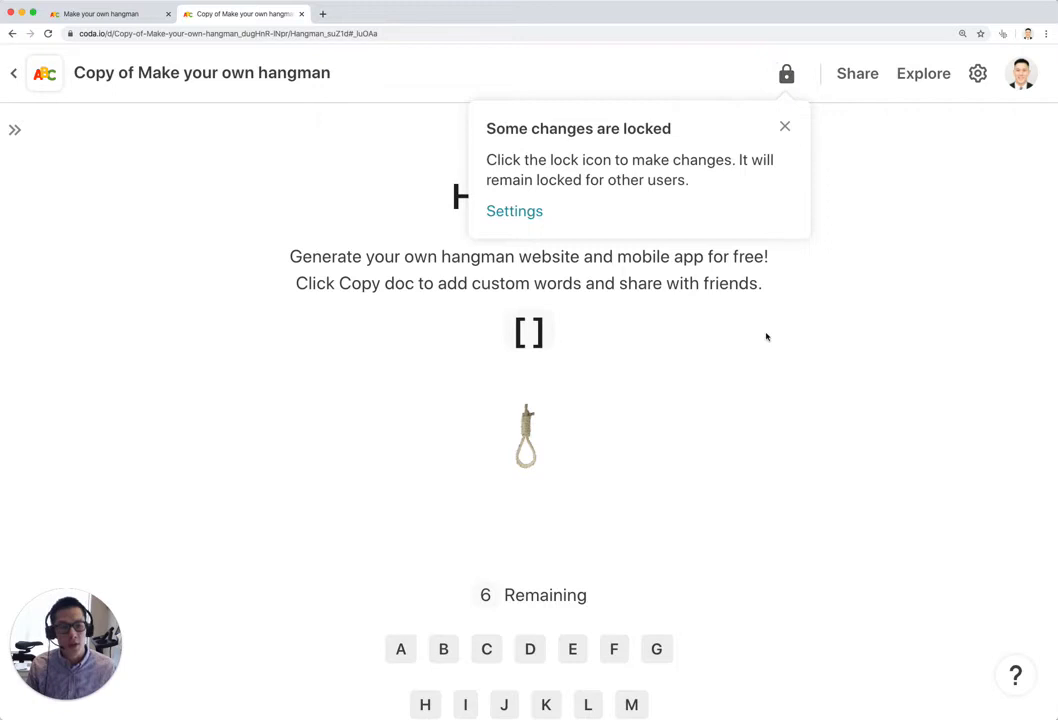
pyautogui.click(784, 126)
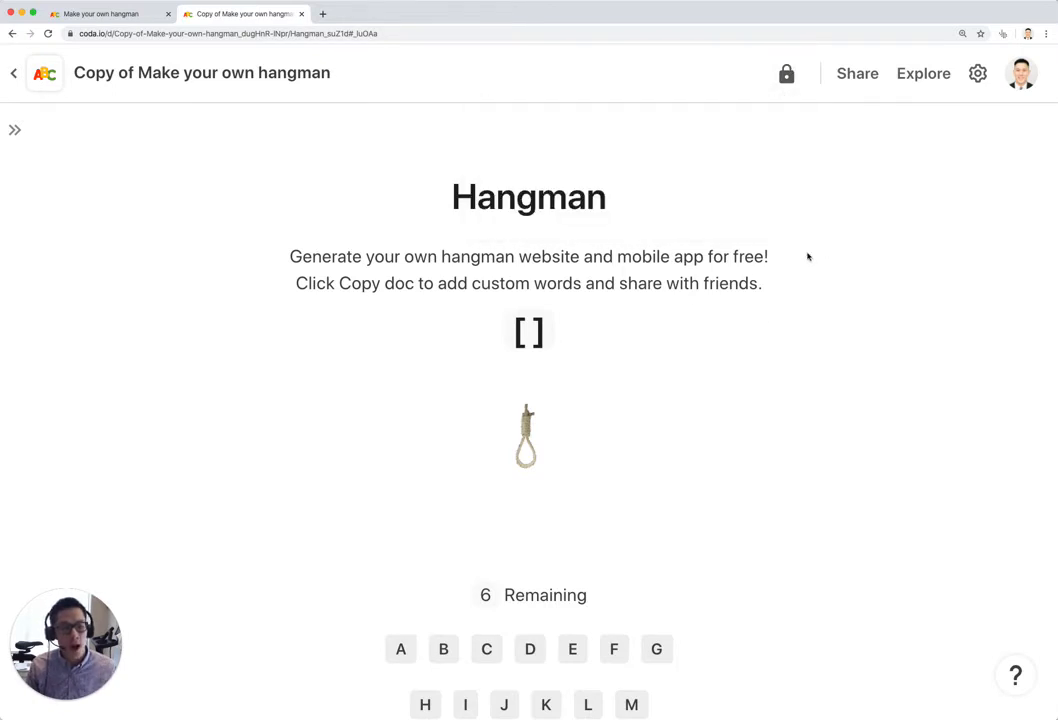
pyautogui.moveTo(572, 344)
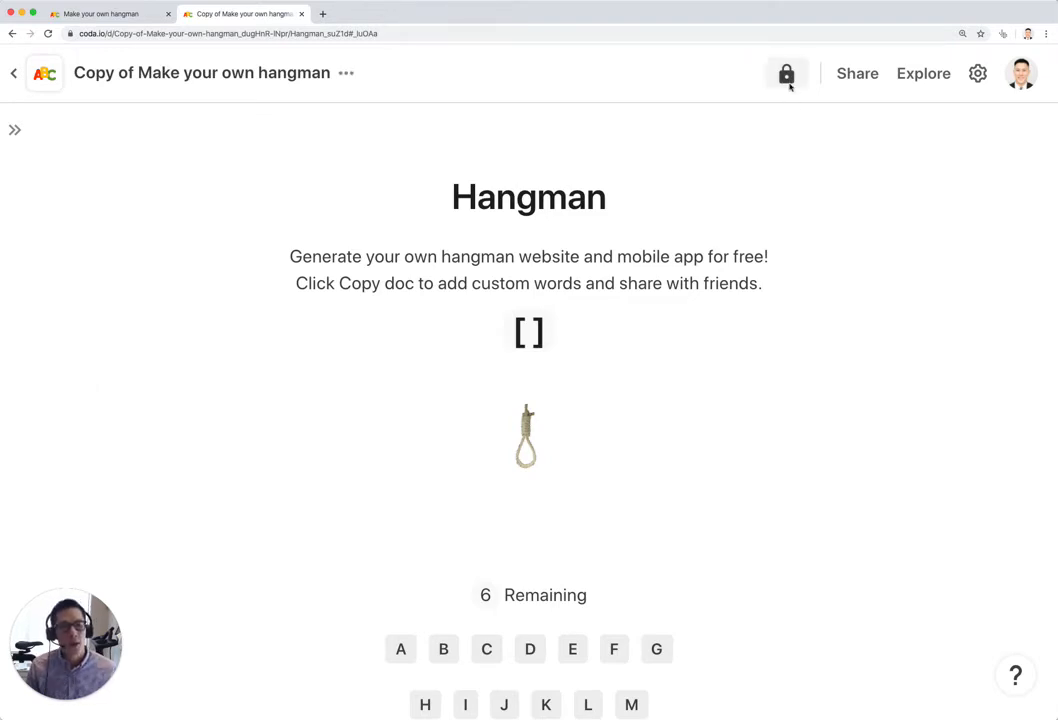
pyautogui.click(786, 72)
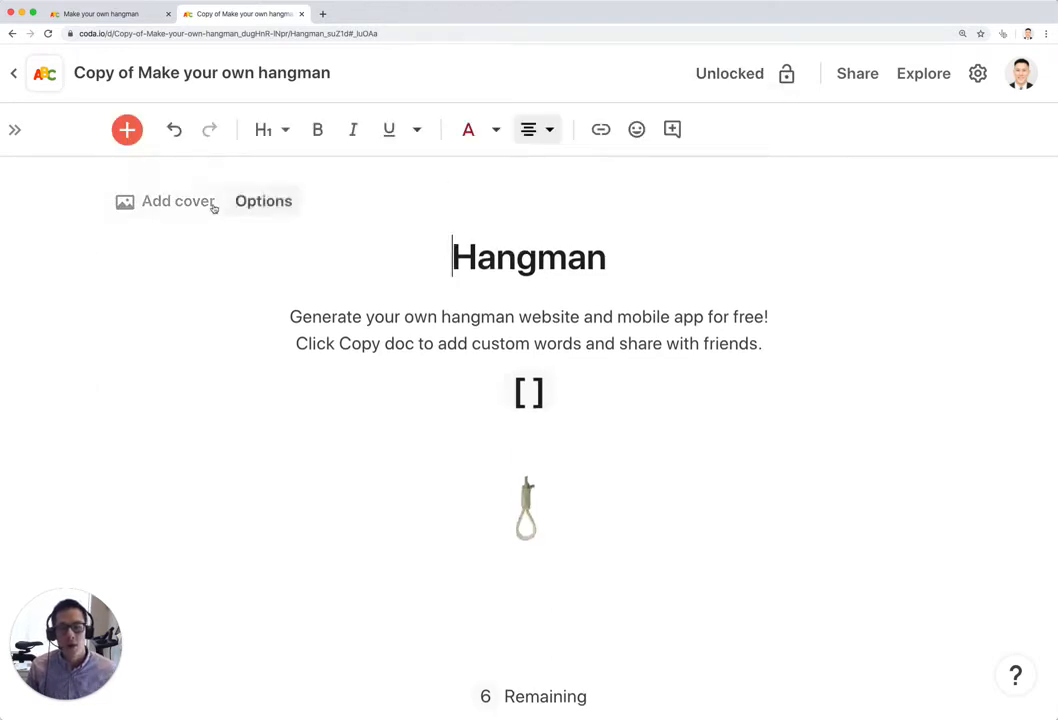
# Add a page cover and upload the Billions poster jpg as its image.
pyautogui.click(178, 200)
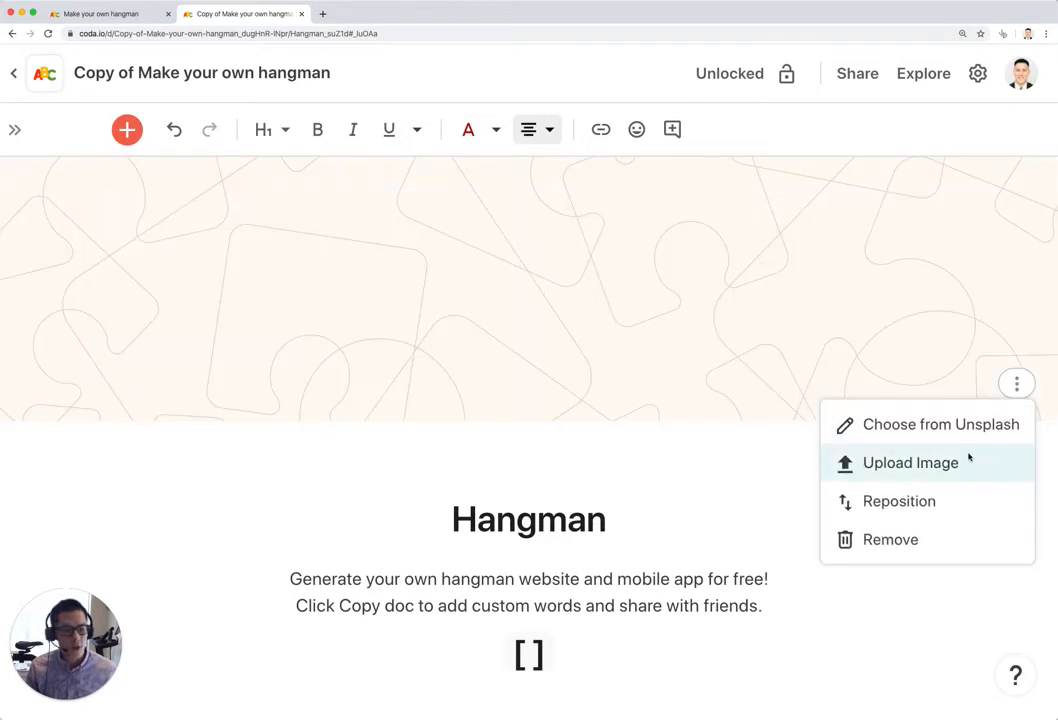
pyautogui.click(910, 462)
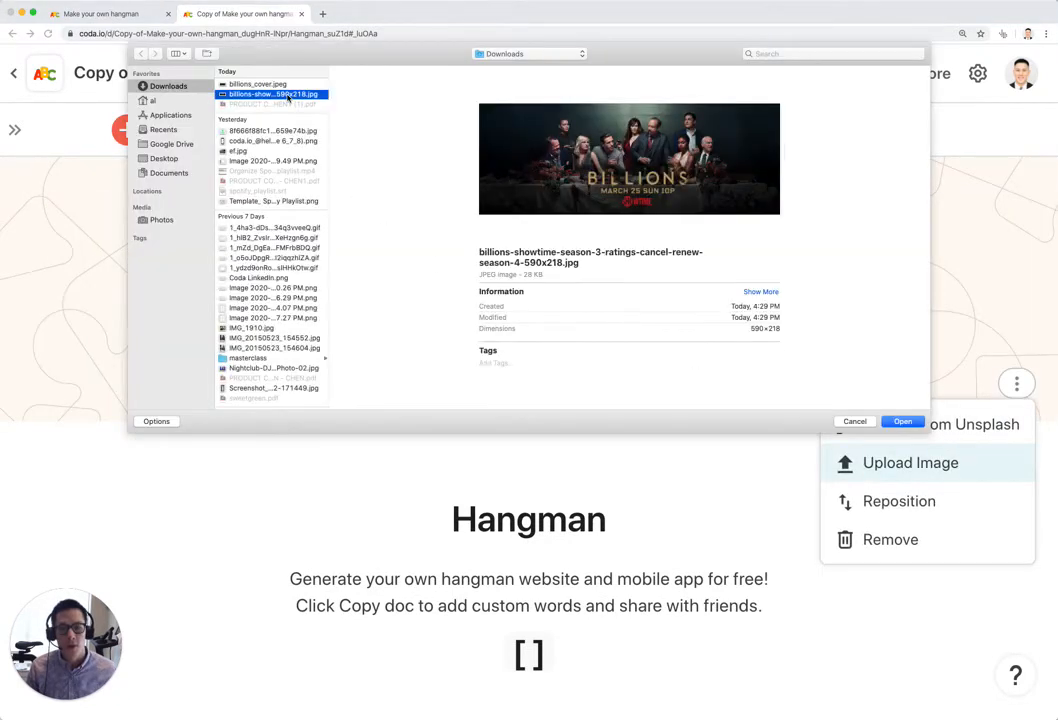
pyautogui.click(902, 420)
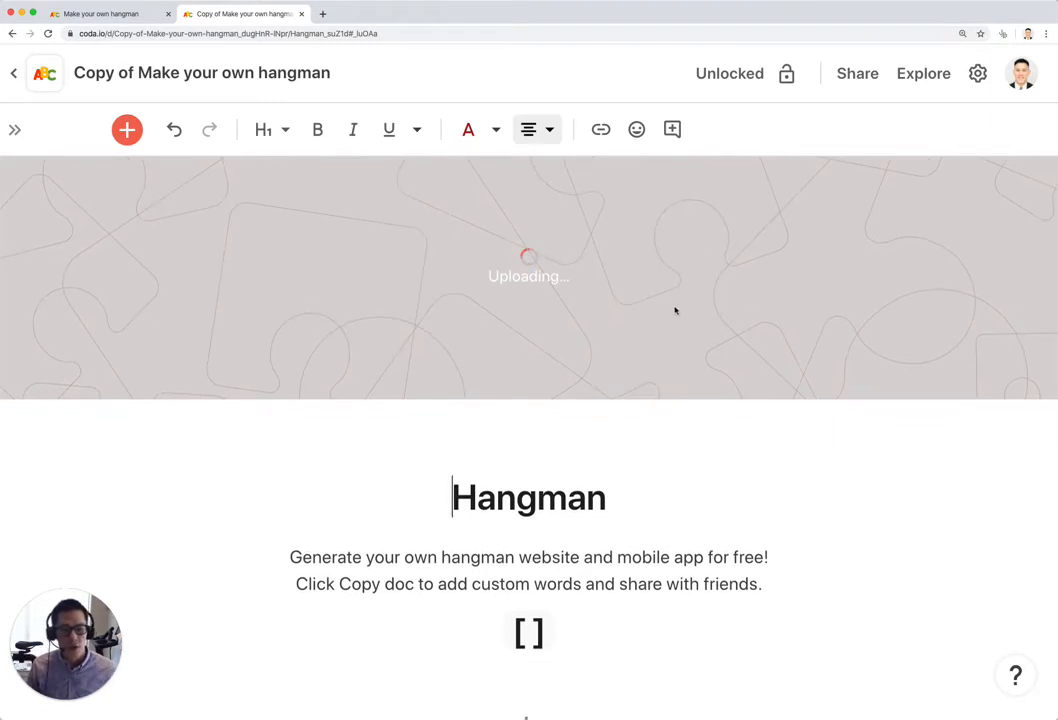
pyautogui.moveTo(722, 320)
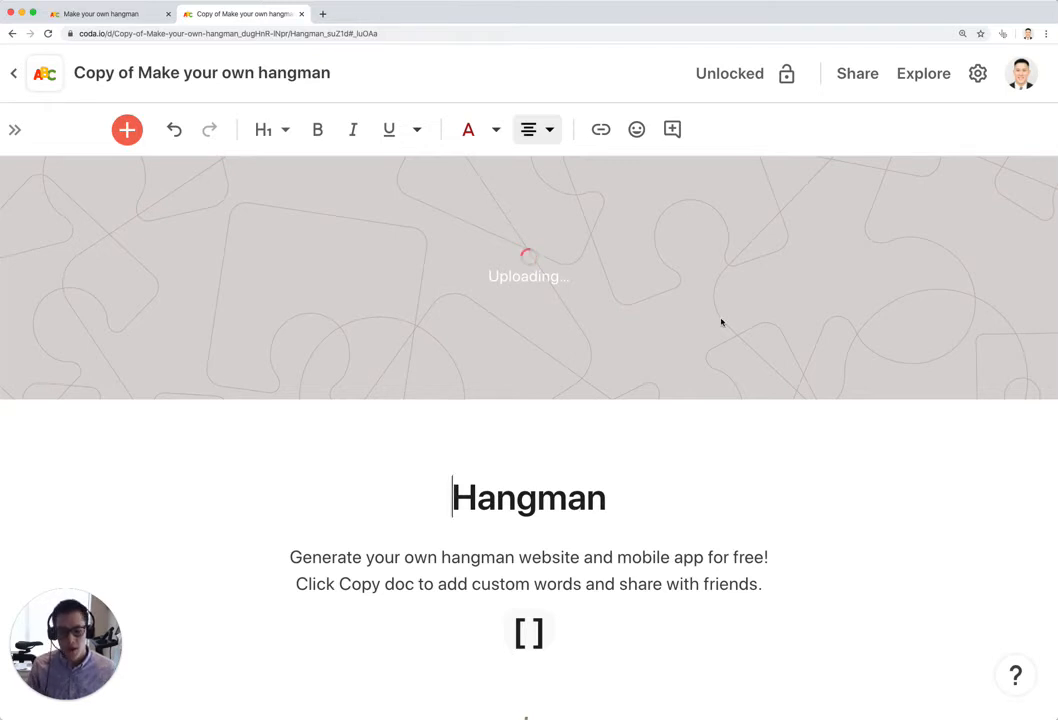
pyautogui.scroll(-3)
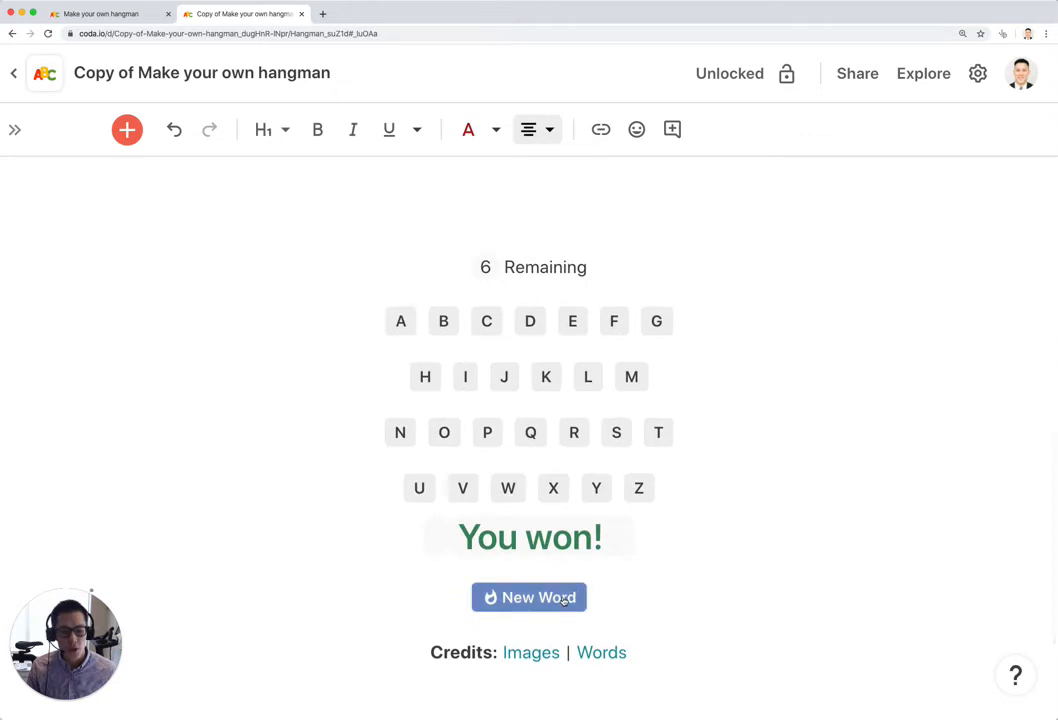
# Start a hangman round with a new word to guess.
pyautogui.click(528, 596)
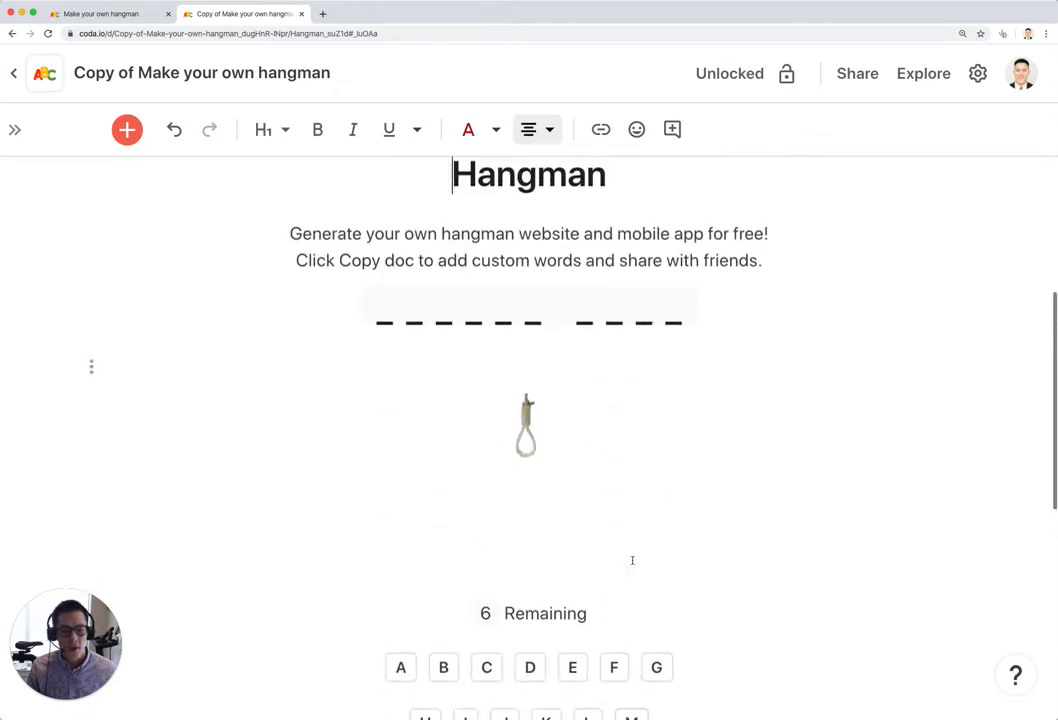
pyautogui.scroll(-3)
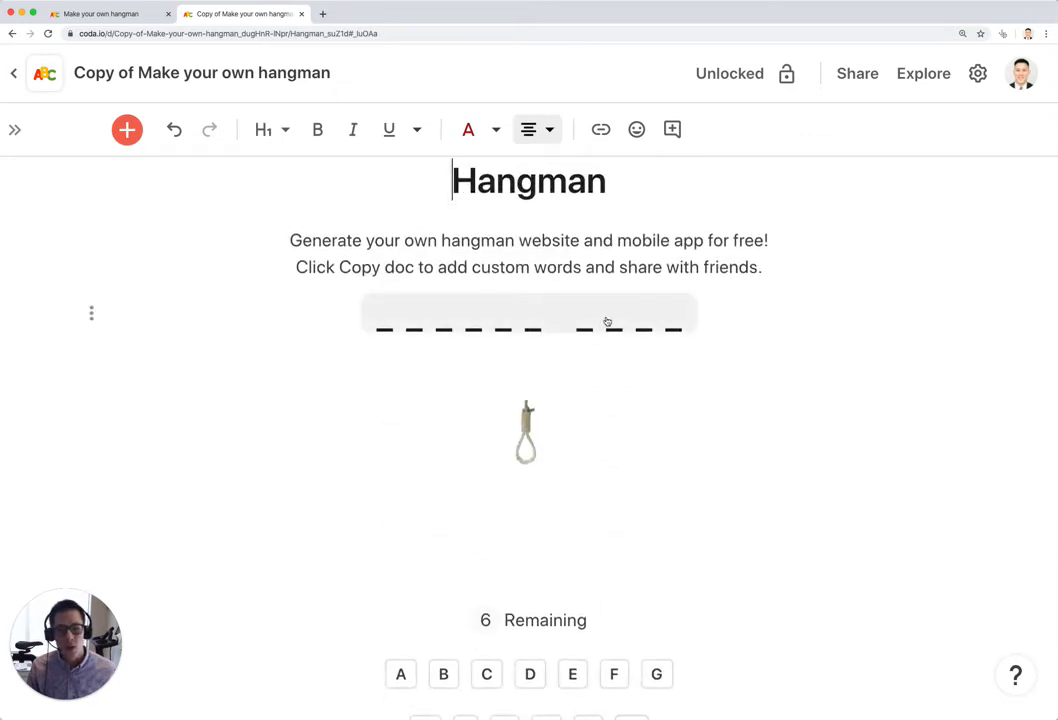
pyautogui.moveTo(560, 332)
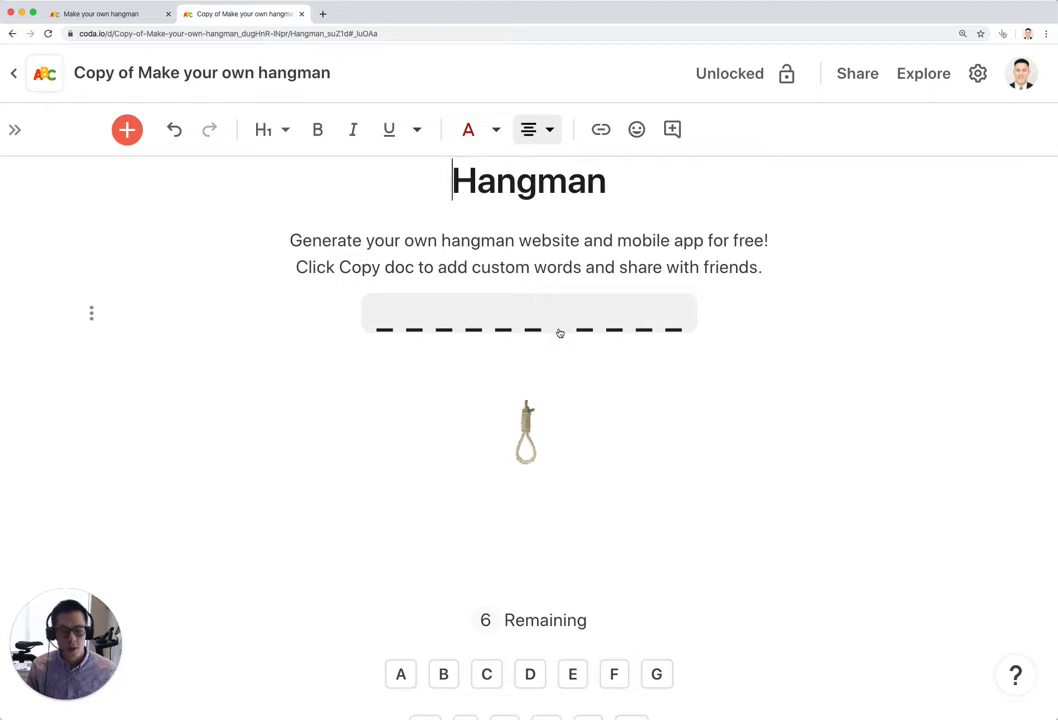
pyautogui.scroll(-3)
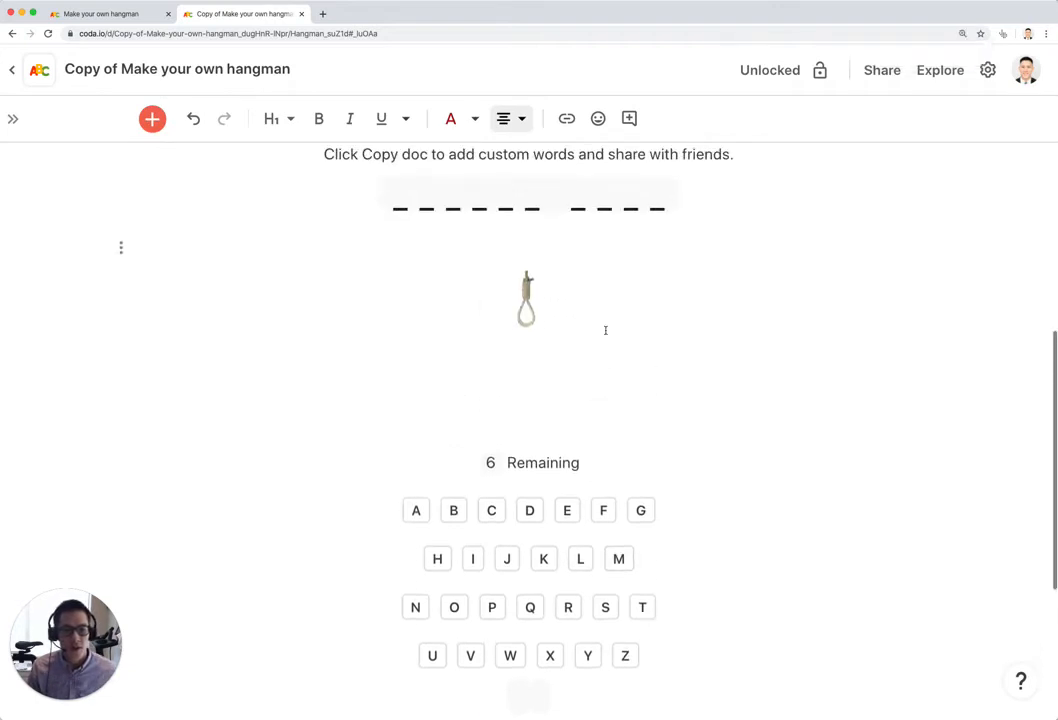
# Guess O, T, A, L and the remaining letters until 'Dollar Bill' is revealed.
pyautogui.click(452, 608)
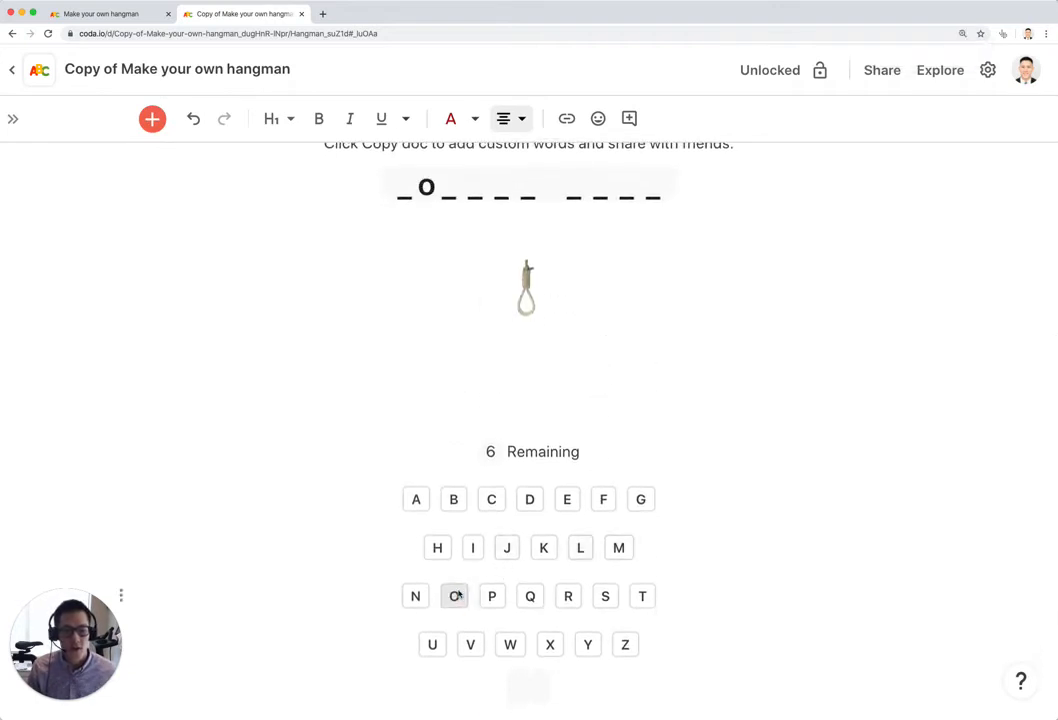
pyautogui.click(454, 596)
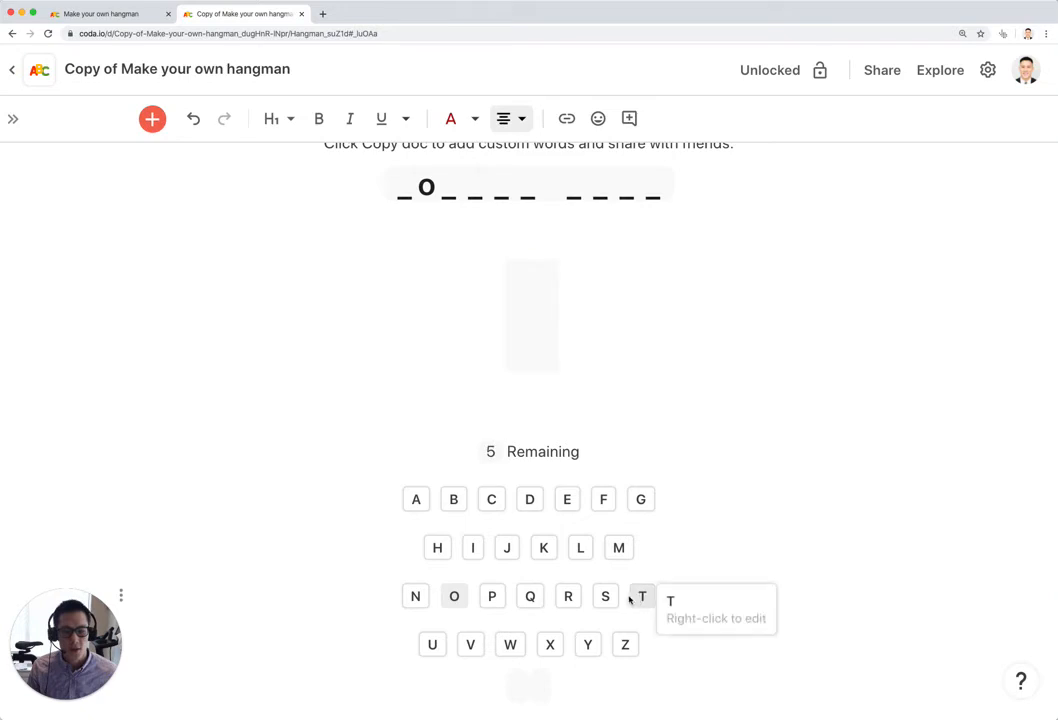
pyautogui.click(416, 500)
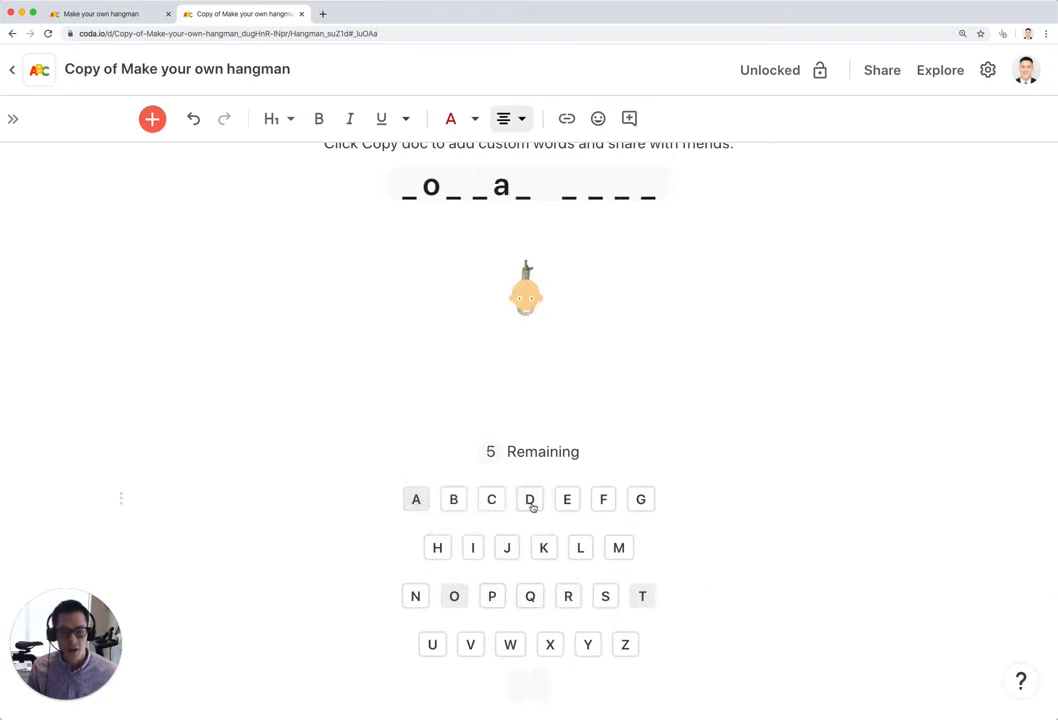
pyautogui.click(580, 548)
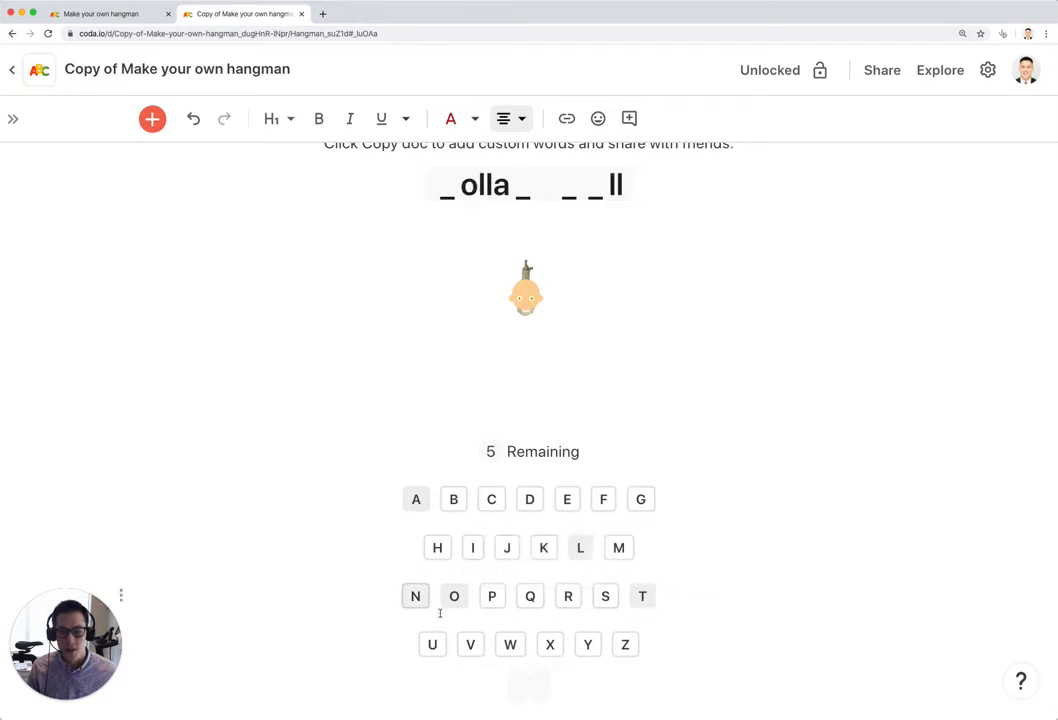
pyautogui.click(528, 500)
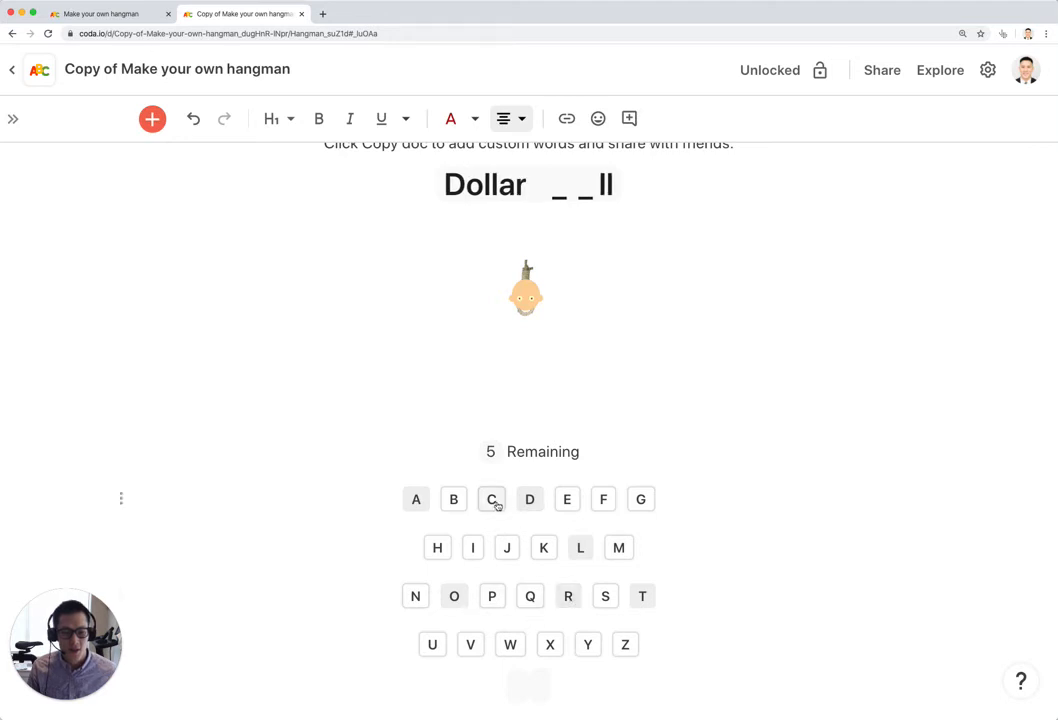
pyautogui.click(452, 500)
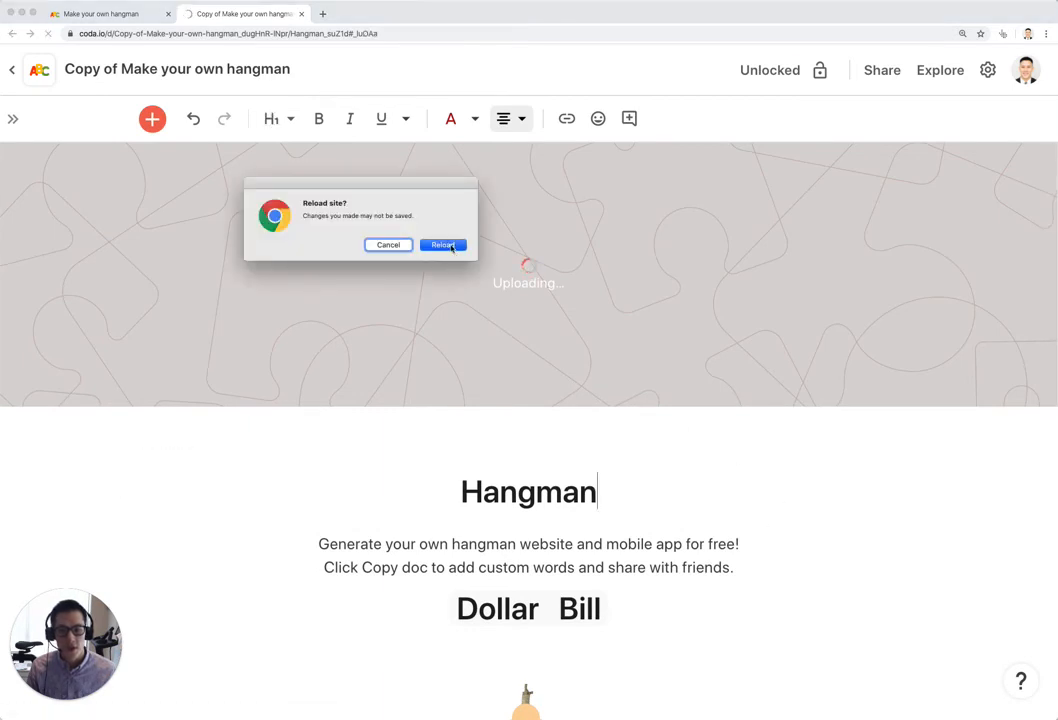
# Reload the stuck page so the Billions poster shows as the doc cover.
pyautogui.click(444, 244)
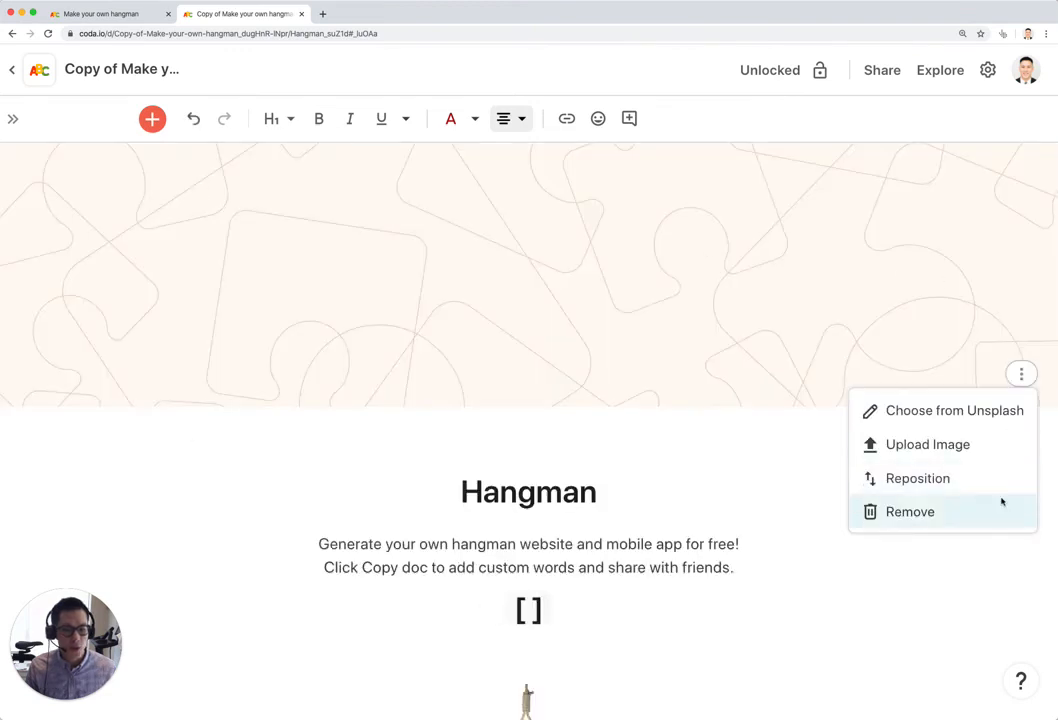
pyautogui.click(928, 444)
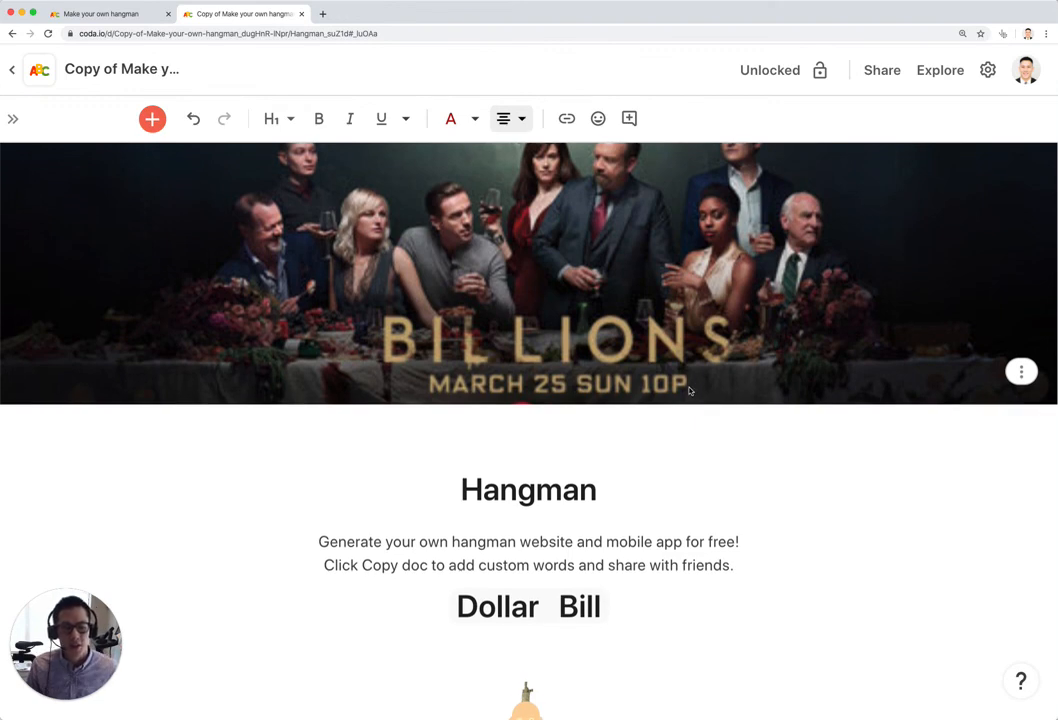
# Start a fresh round with a new blank six-letter word and 6 guesses.
pyautogui.scroll(-3)
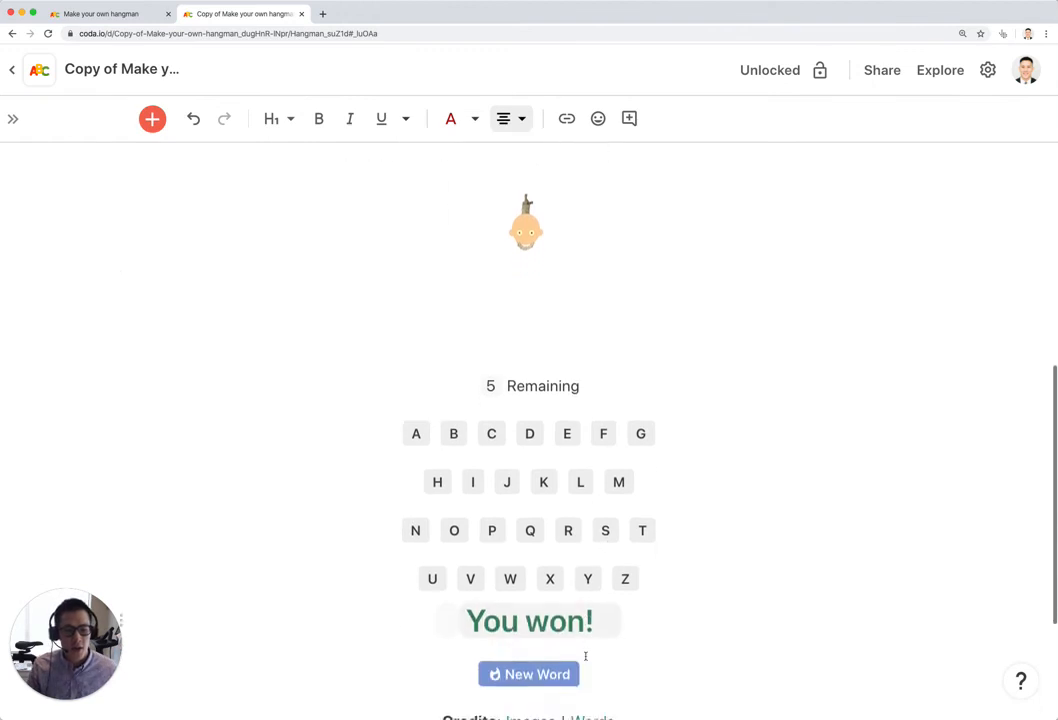
pyautogui.click(528, 672)
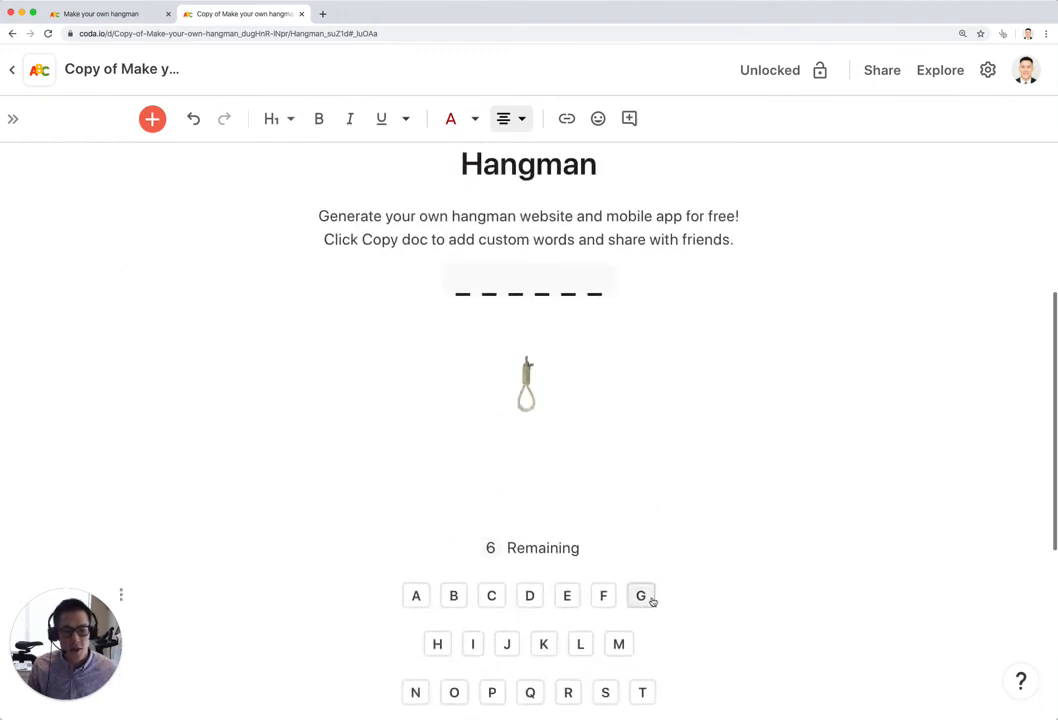